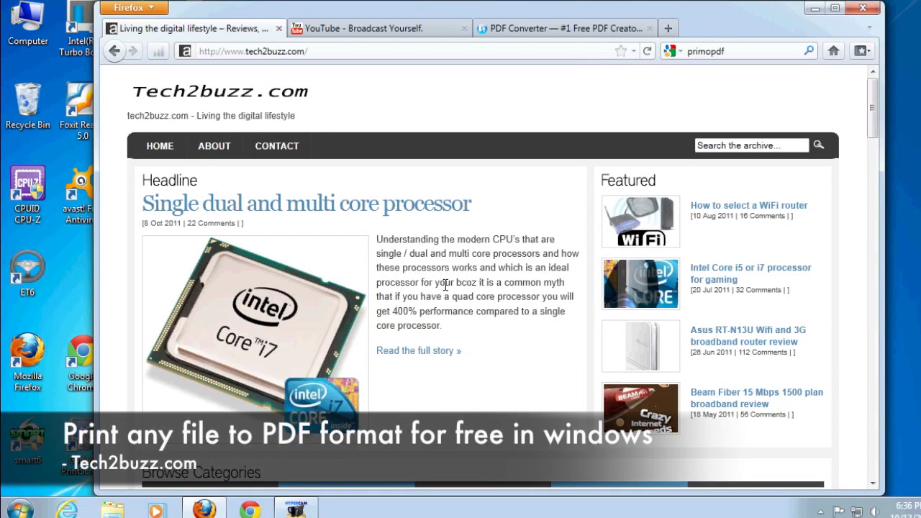
pyautogui.moveTo(448, 298)
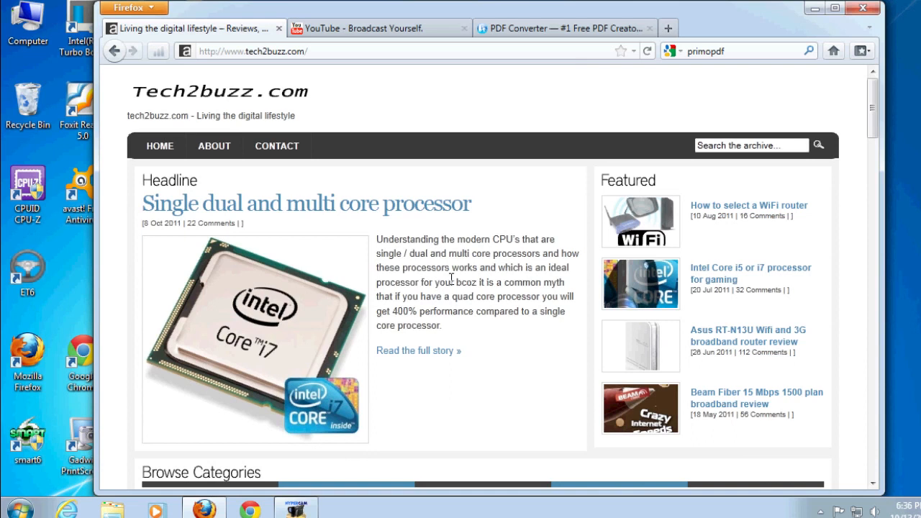
pyautogui.moveTo(460, 283)
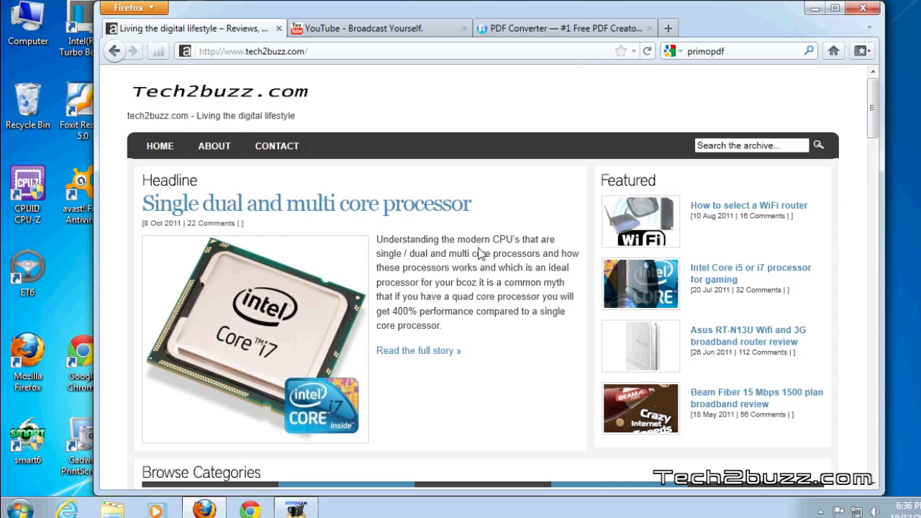
pyautogui.moveTo(496, 228)
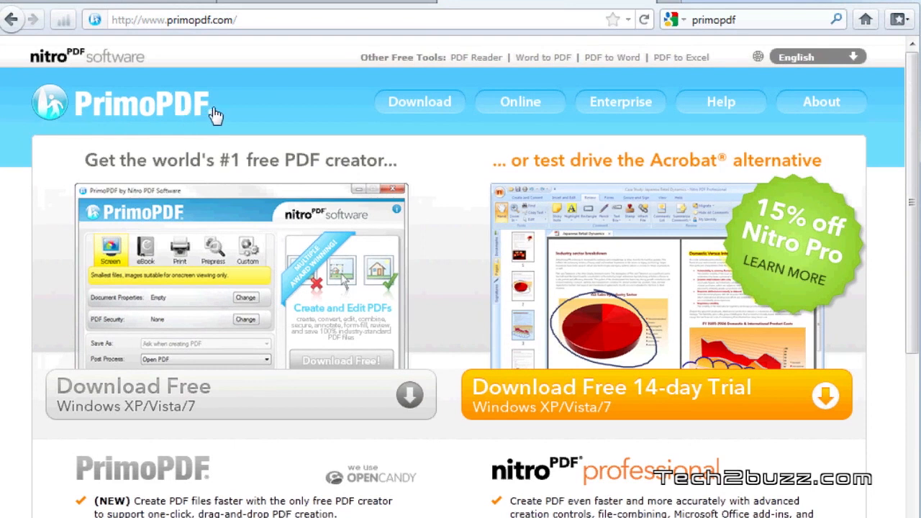
pyautogui.moveTo(466, 195)
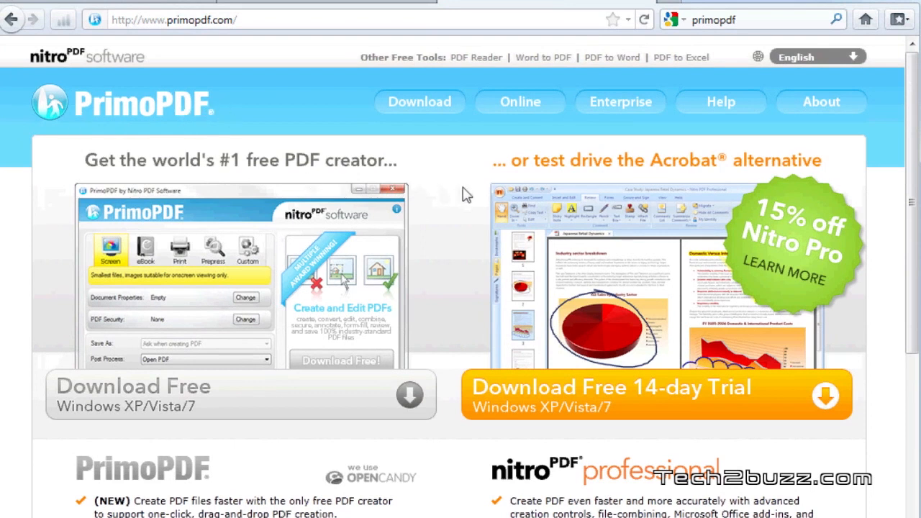
pyautogui.moveTo(461, 200)
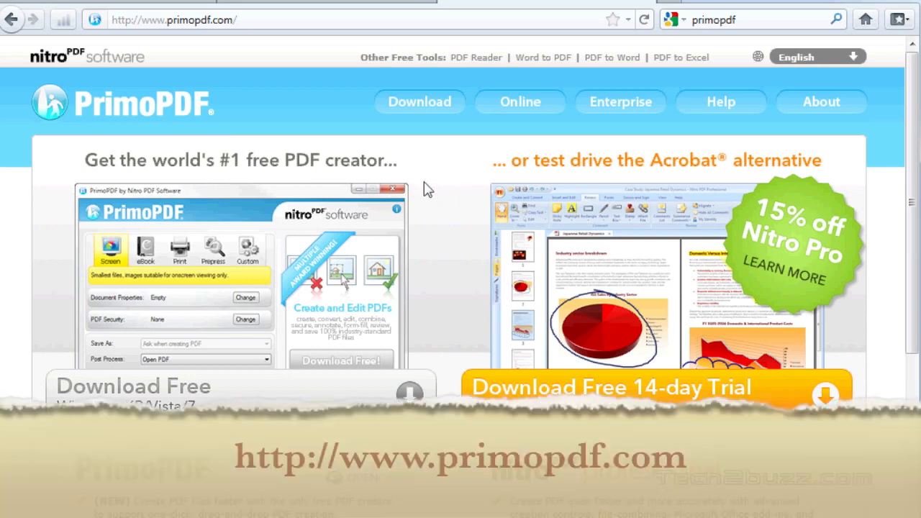
# Step: Scroll down the primopdf.com page before leaving Firefox for the desktop
pyautogui.scroll(-3)
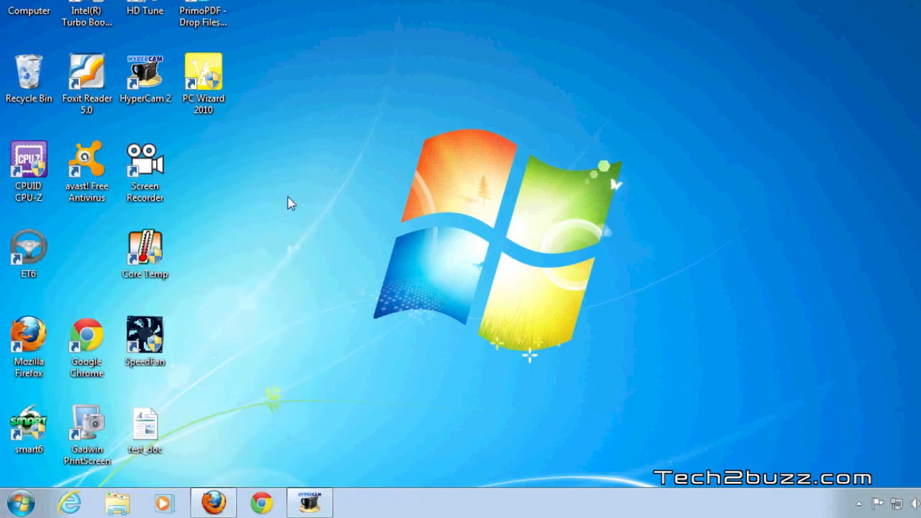
# Step: Open netgear_router_draft from the Documents library into WordPad
pyautogui.click(117, 502)
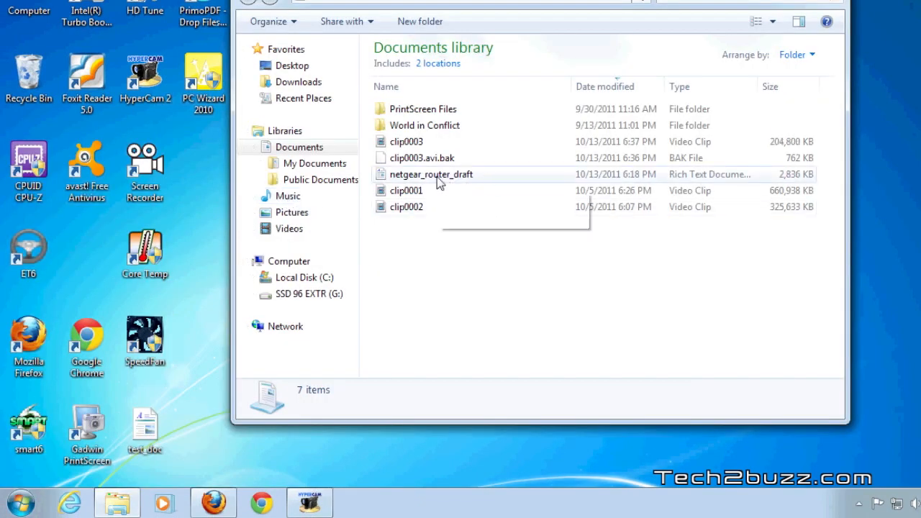
pyautogui.doubleClick(432, 175)
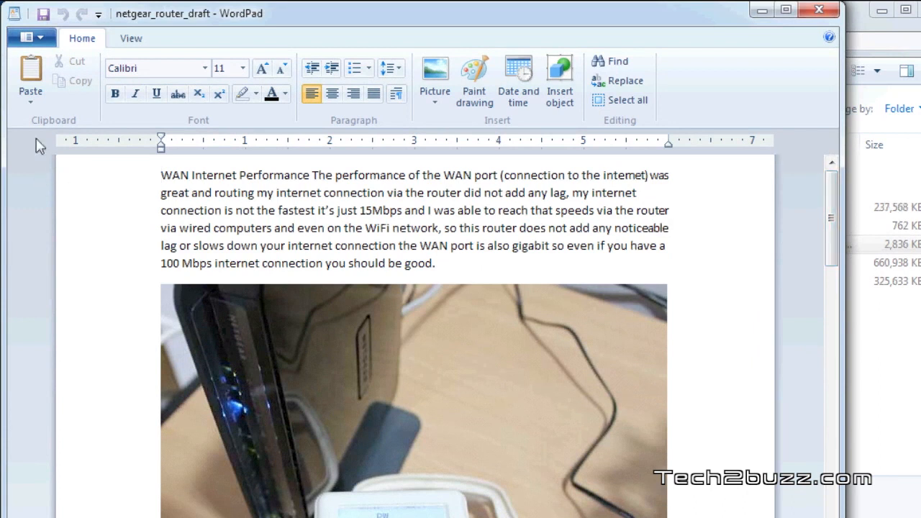
pyautogui.moveTo(35, 38)
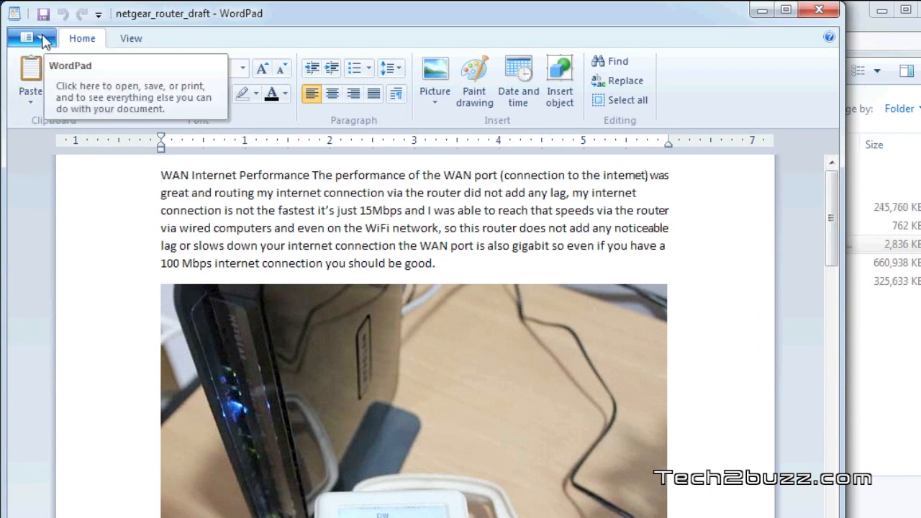
# Step: Print the router draft from WordPad to the PrimoPDF printer
pyautogui.click(31, 37)
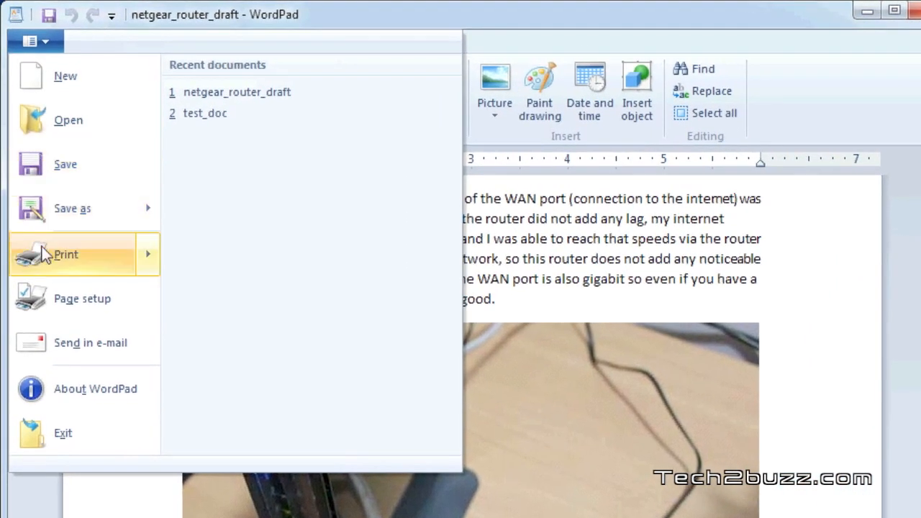
pyautogui.click(66, 255)
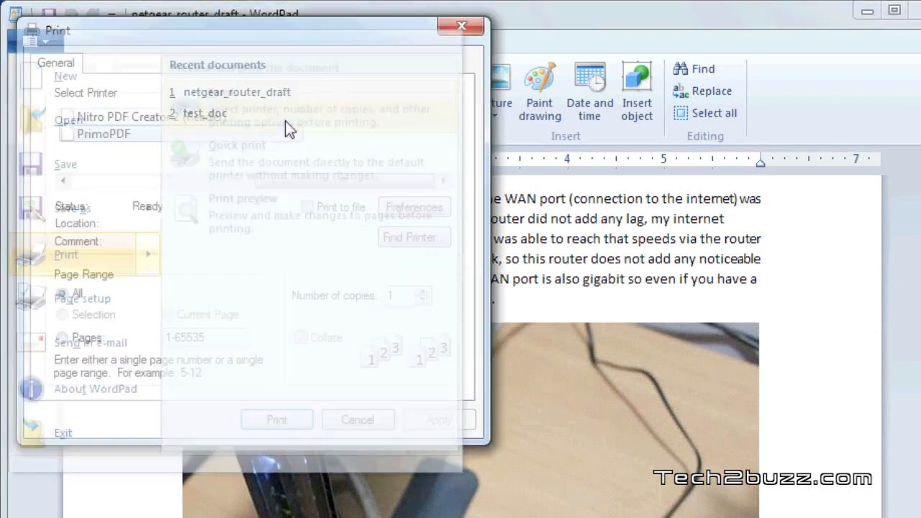
pyautogui.click(104, 133)
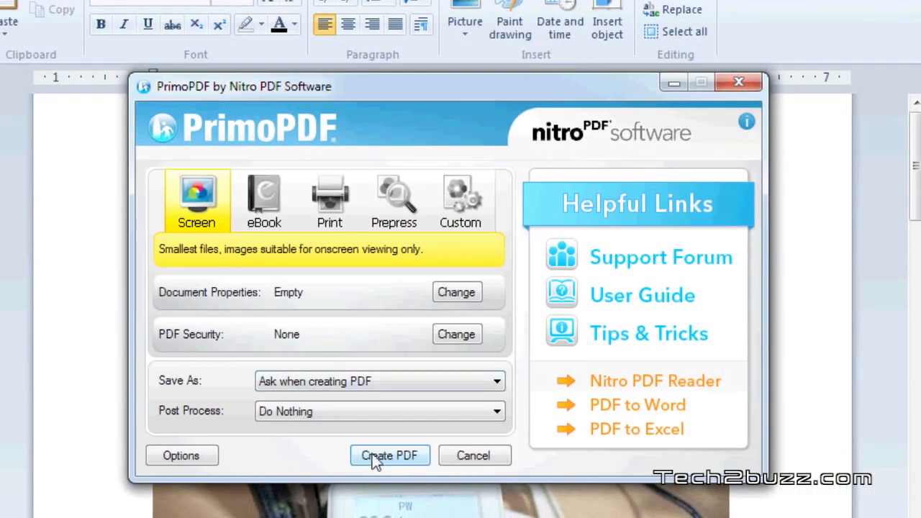
# Step: Create the router draft PDF and save it as 'test' in the Documents library
pyautogui.click(390, 455)
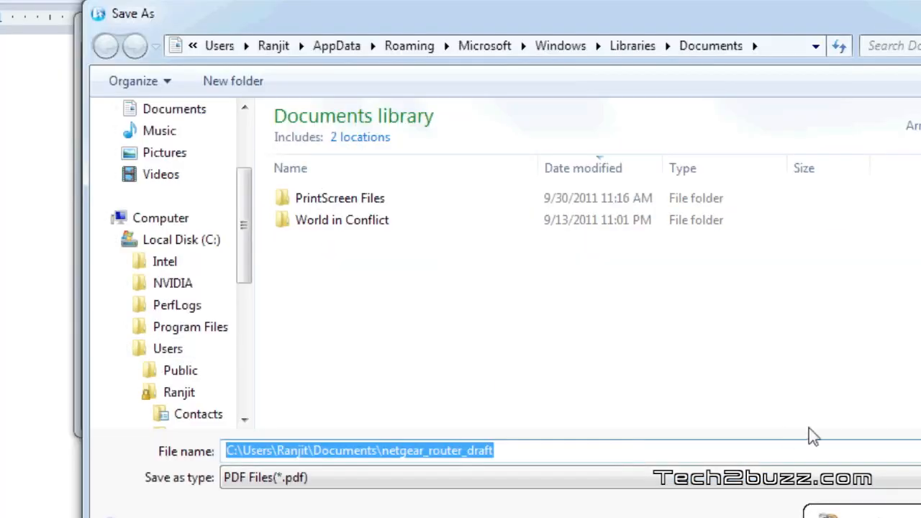
pyautogui.write('test')
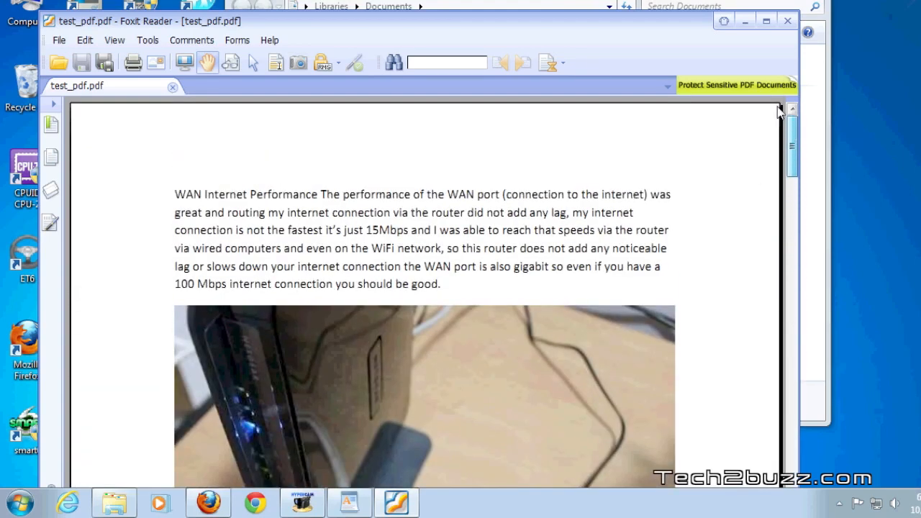
# Step: Close test_pdf.pdf in Foxit Reader after reviewing it
pyautogui.click(785, 20)
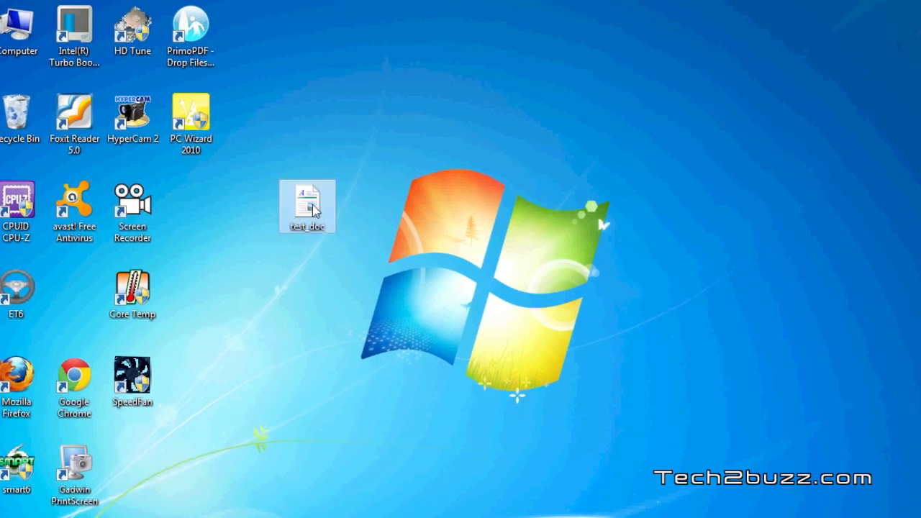
# Step: Convert the desktop test_doc to test_doc.pdf via the PrimoPDF Drop Files shortcut, then close the viewed PDF
pyautogui.doubleClick(307, 203)
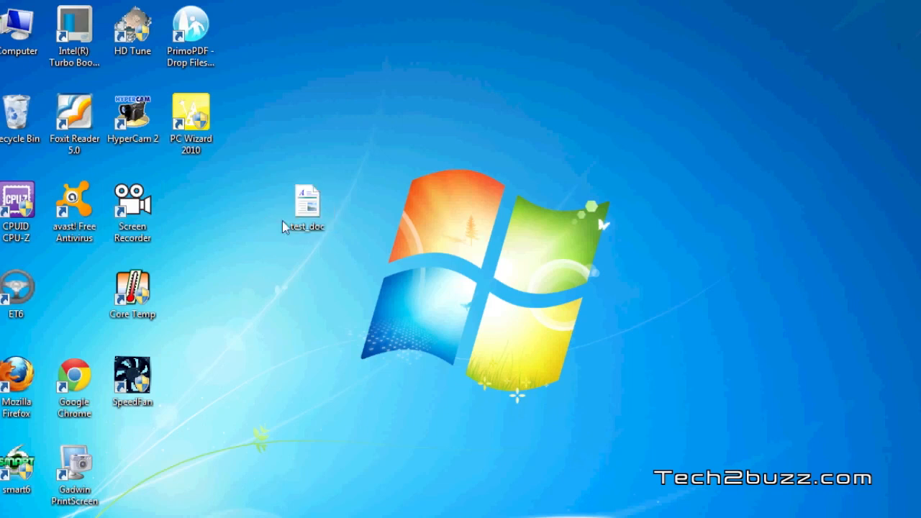
pyautogui.click(192, 29)
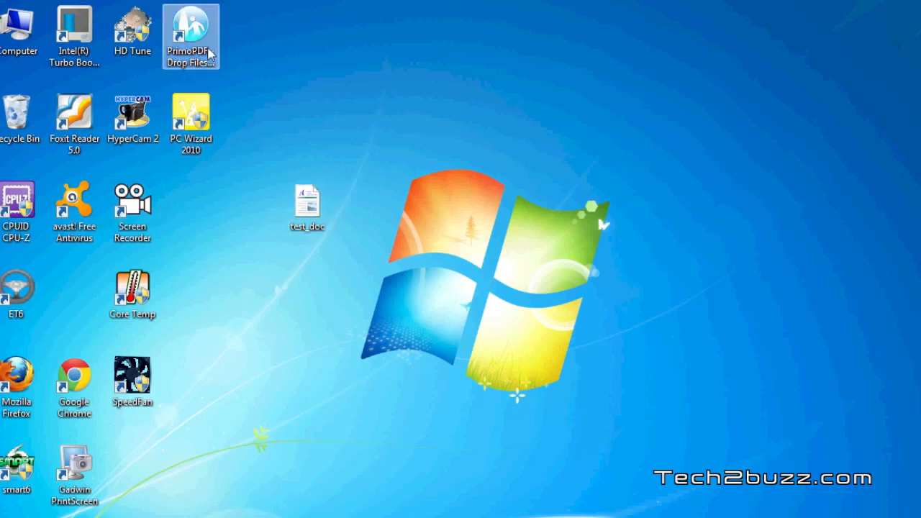
pyautogui.click(308, 204)
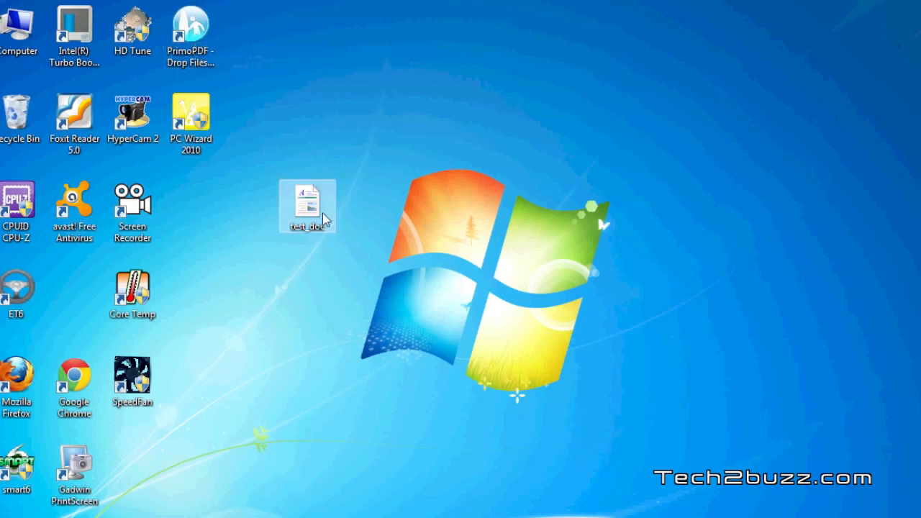
pyautogui.moveTo(307, 205); pyautogui.dragTo(191, 36)
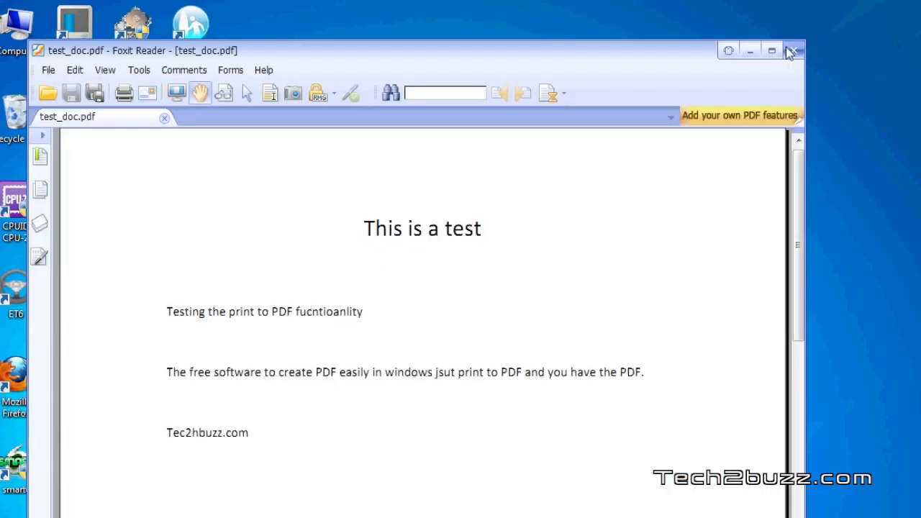
pyautogui.click(793, 48)
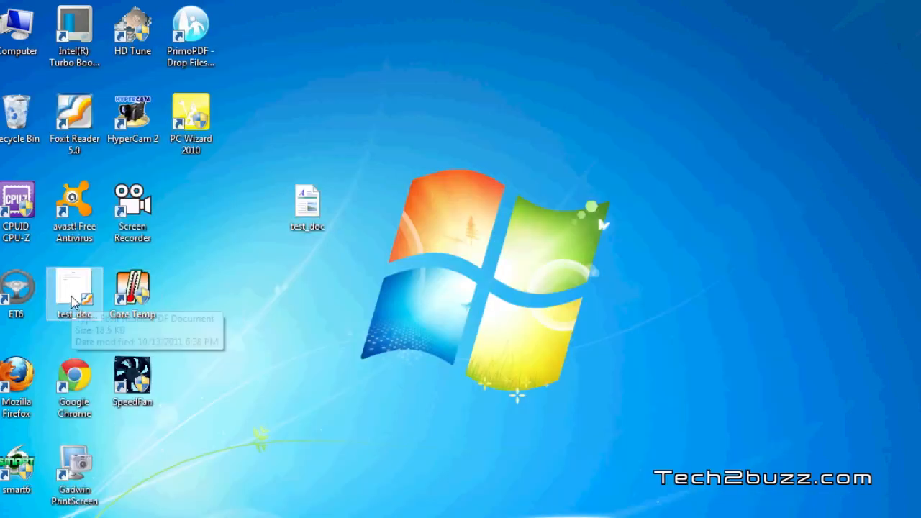
pyautogui.moveTo(261, 352)
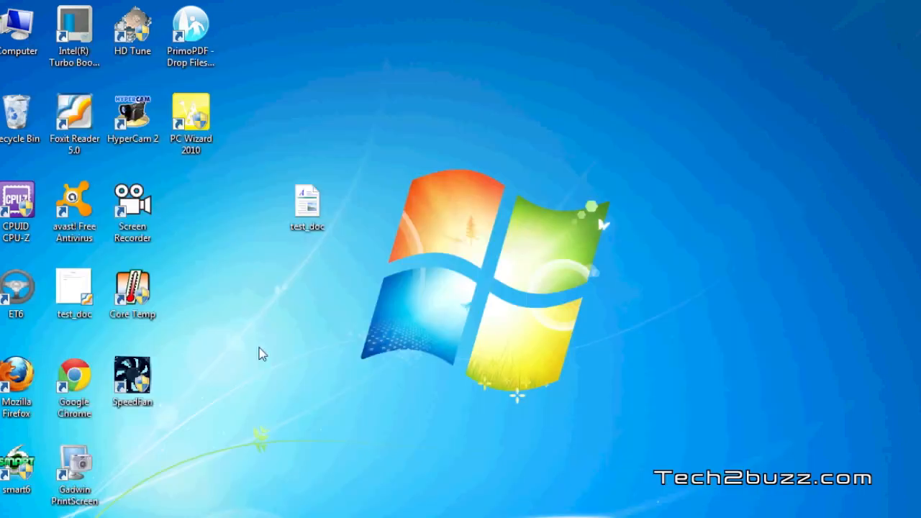